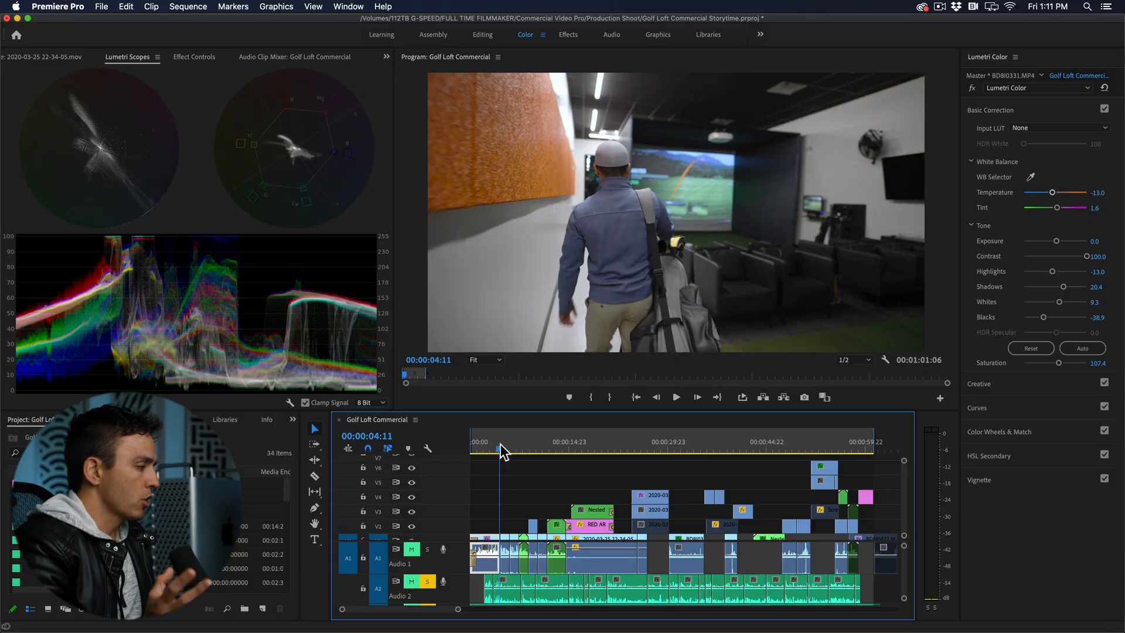
# Park the playhead near the sequence end and create a new adjustment layer from the Project bin
pyautogui.click(832, 452)
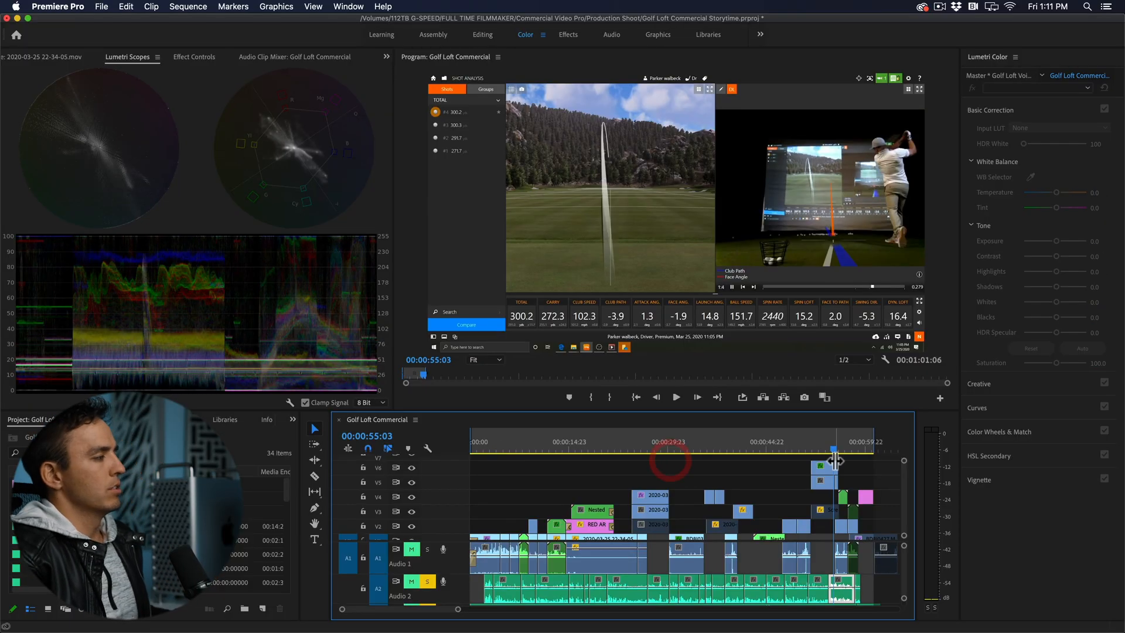
pyautogui.moveTo(832, 461)
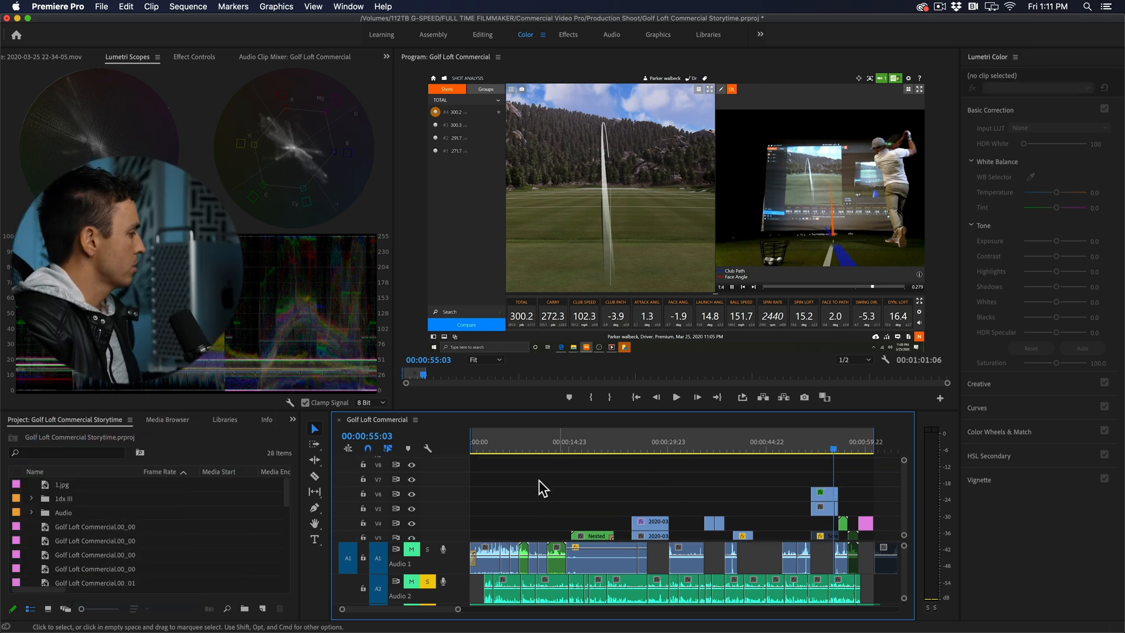
pyautogui.moveTo(86, 427)
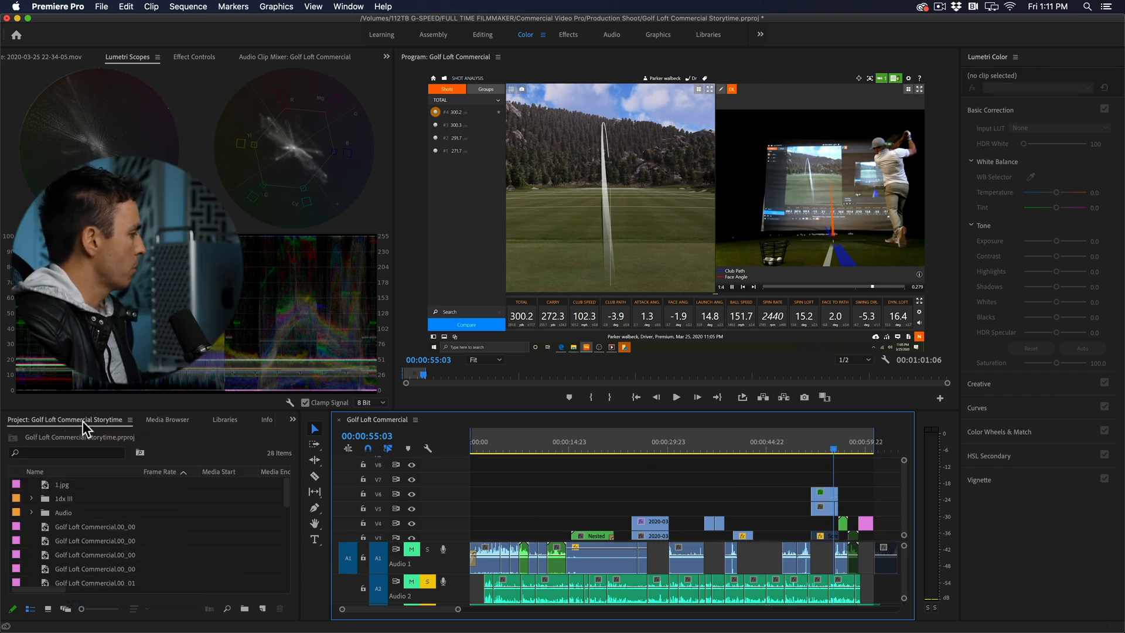
pyautogui.click(101, 7)
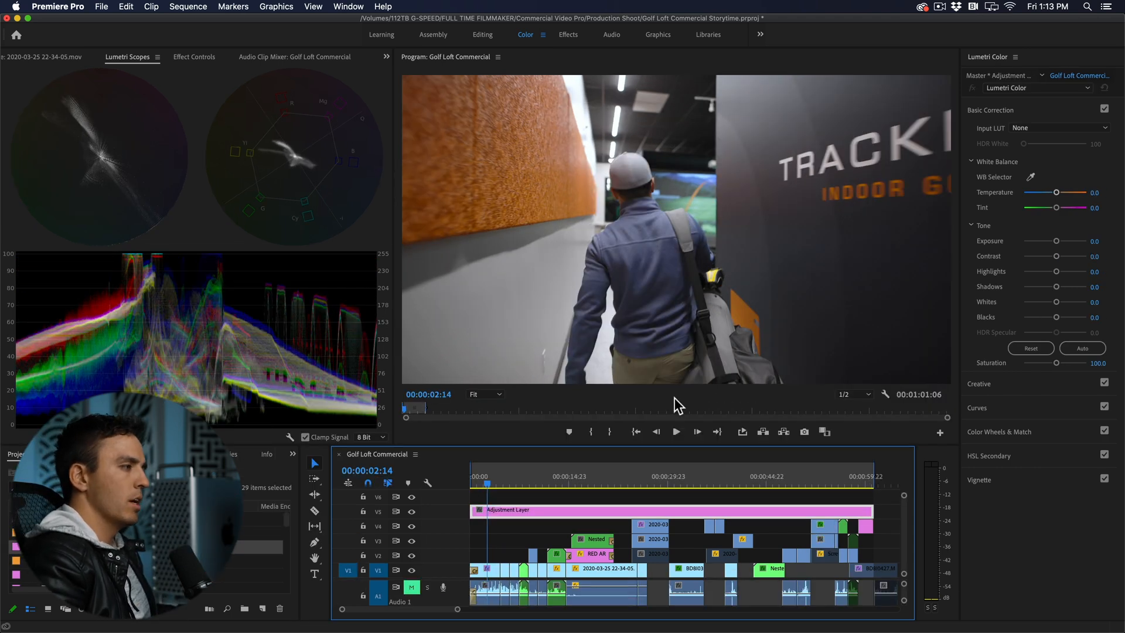
pyautogui.moveTo(993, 189)
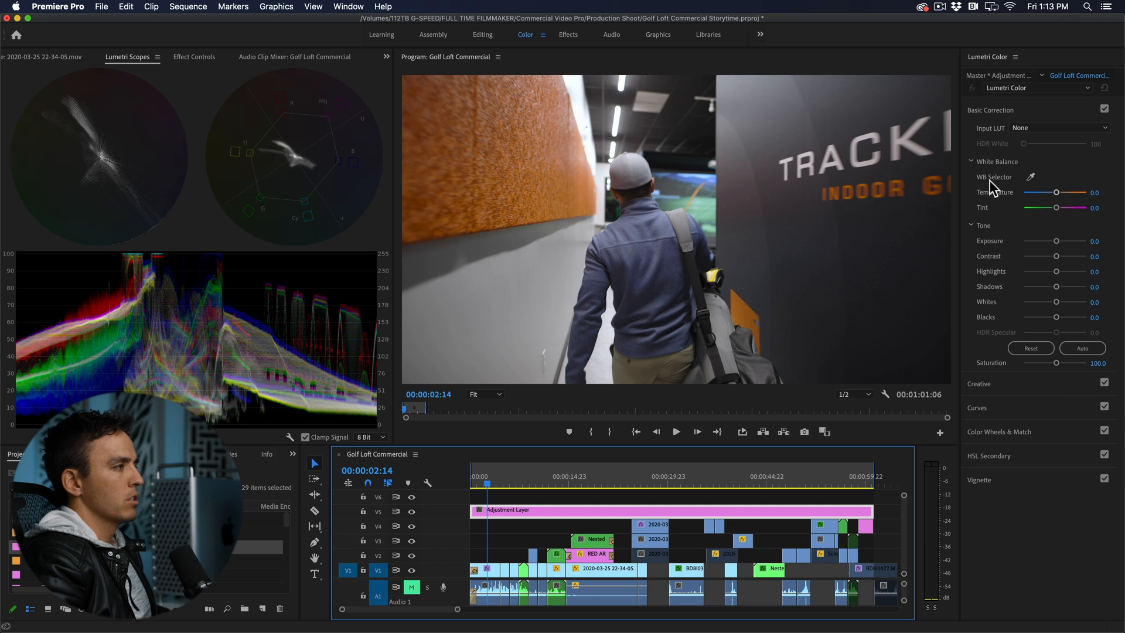
# Apply the Lutifyme_Parker_Walbeck_Rec709 look in Lumetri Color's Creative section
pyautogui.click(991, 110)
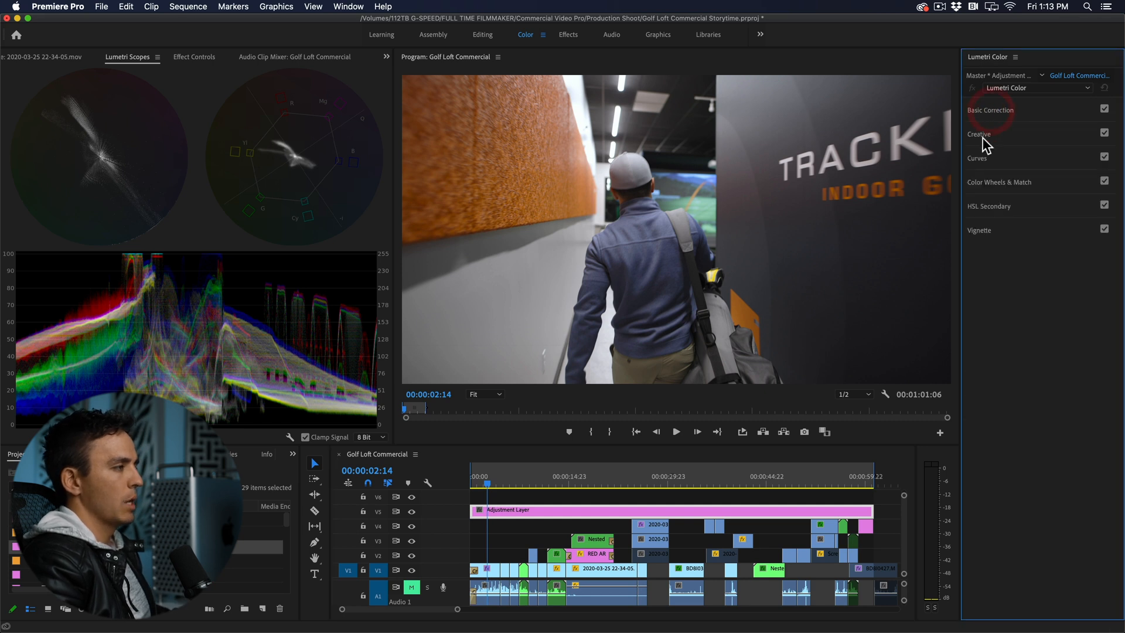
pyautogui.click(978, 135)
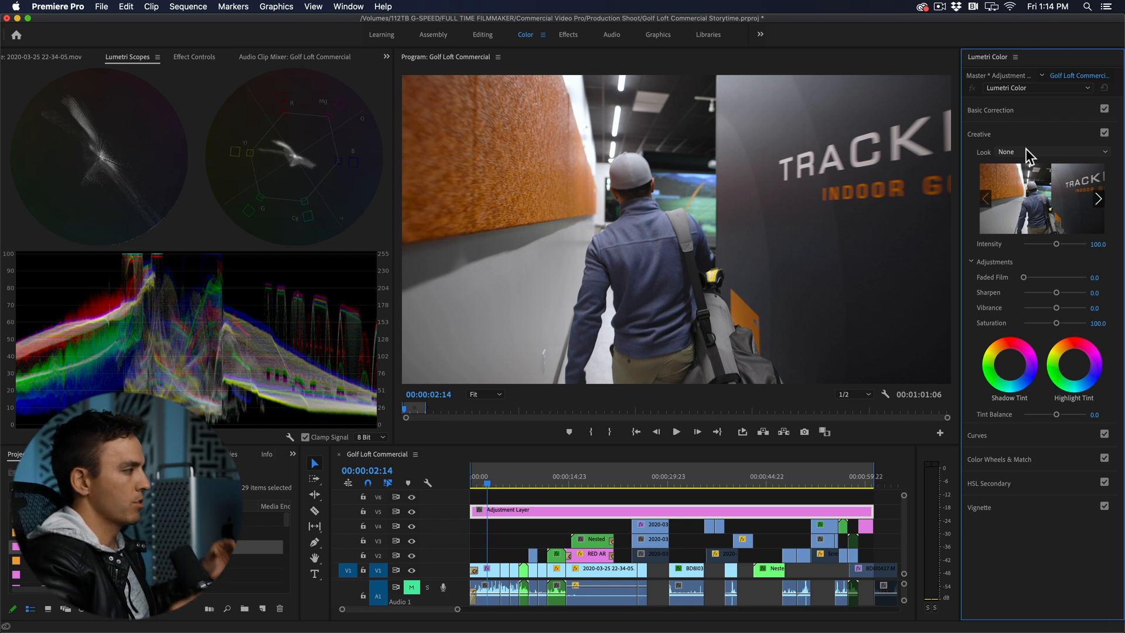
pyautogui.click(1055, 151)
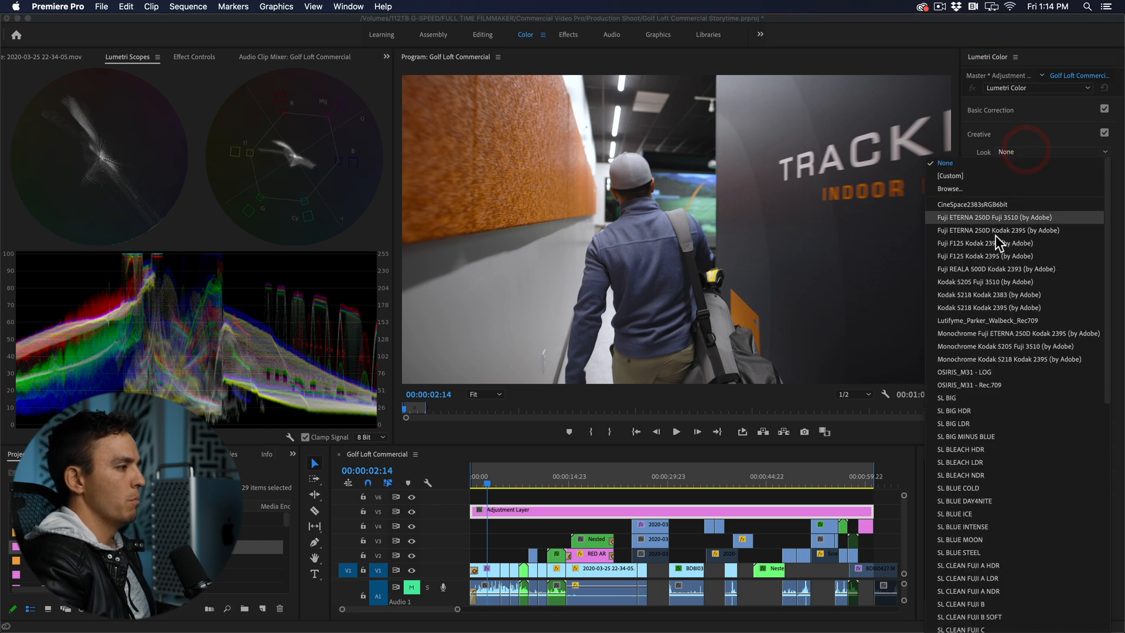
pyautogui.moveTo(1012, 320)
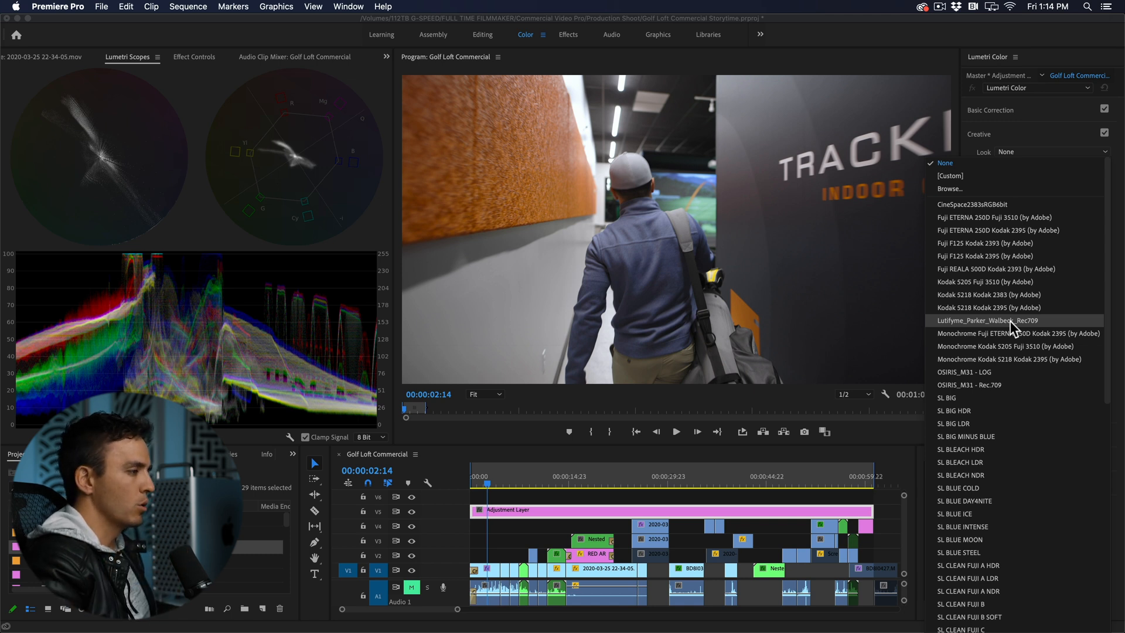
pyautogui.click(987, 320)
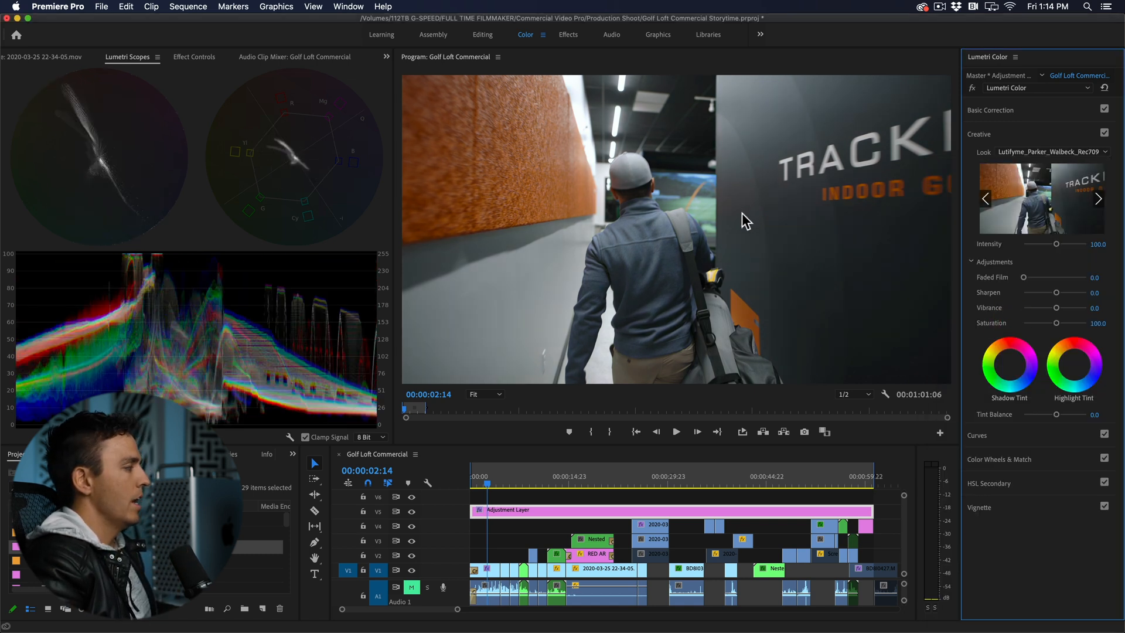
pyautogui.moveTo(623, 303)
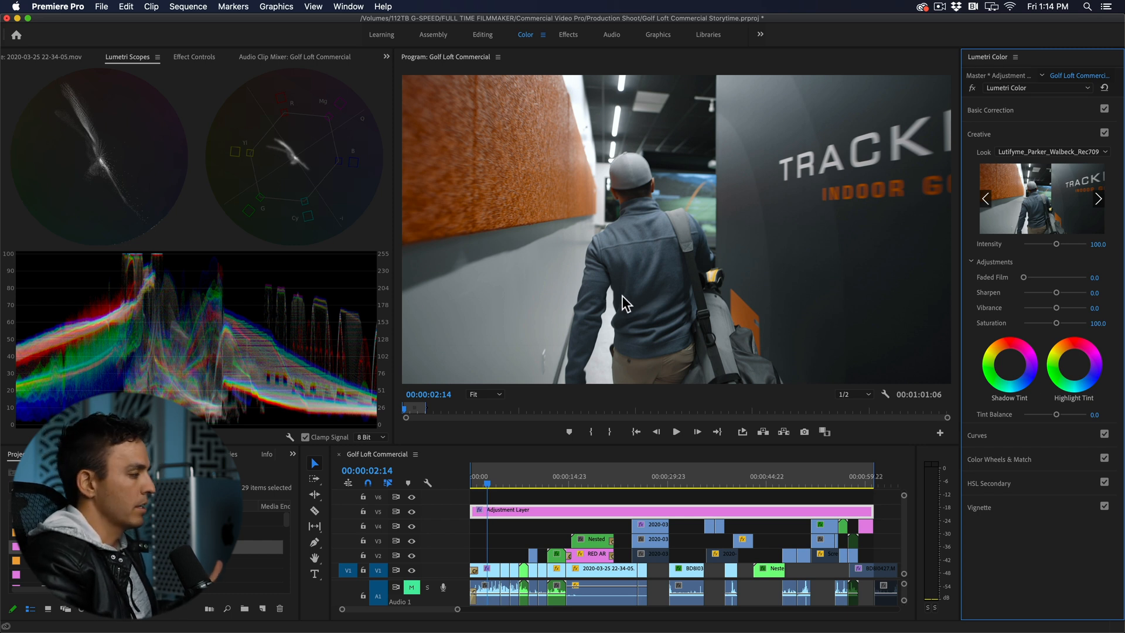
pyautogui.moveTo(697, 289)
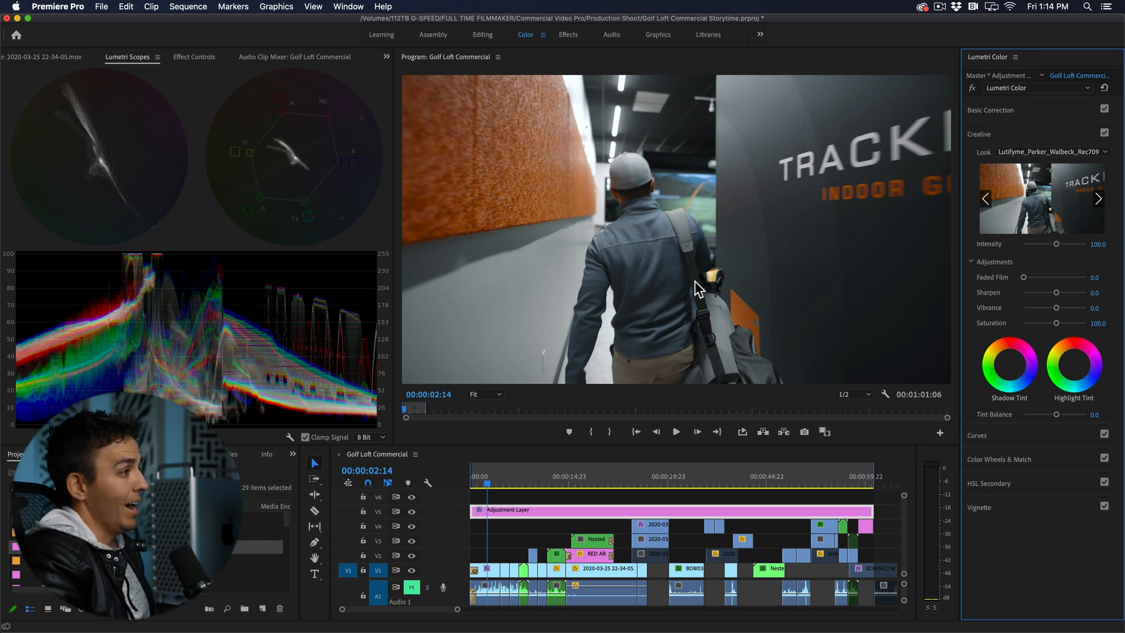
pyautogui.click(1106, 135)
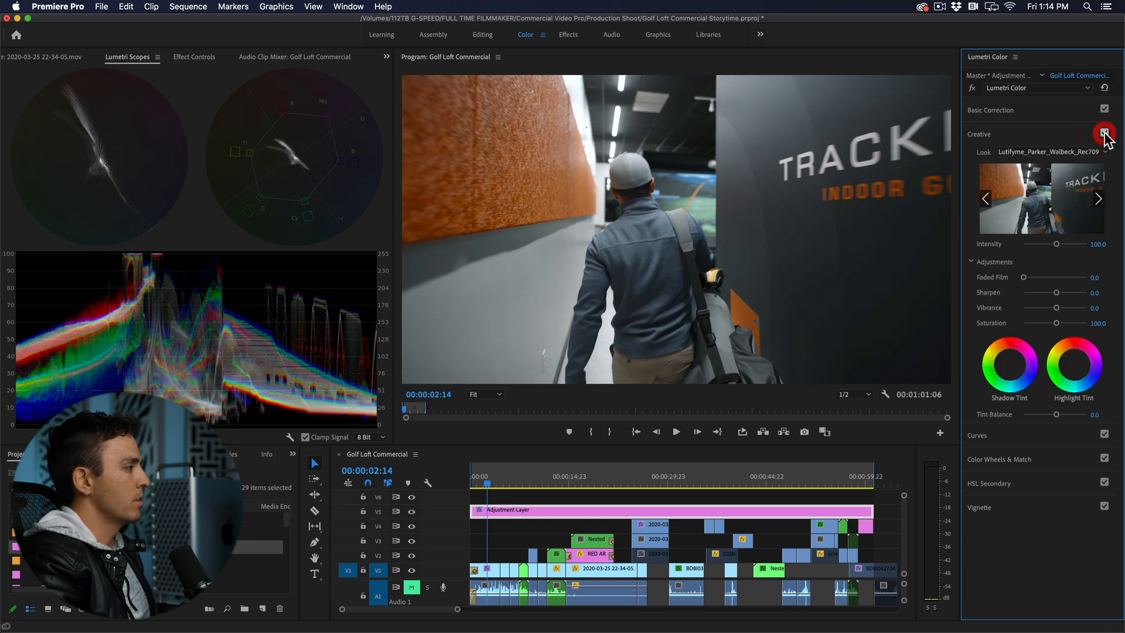
pyautogui.click(1103, 133)
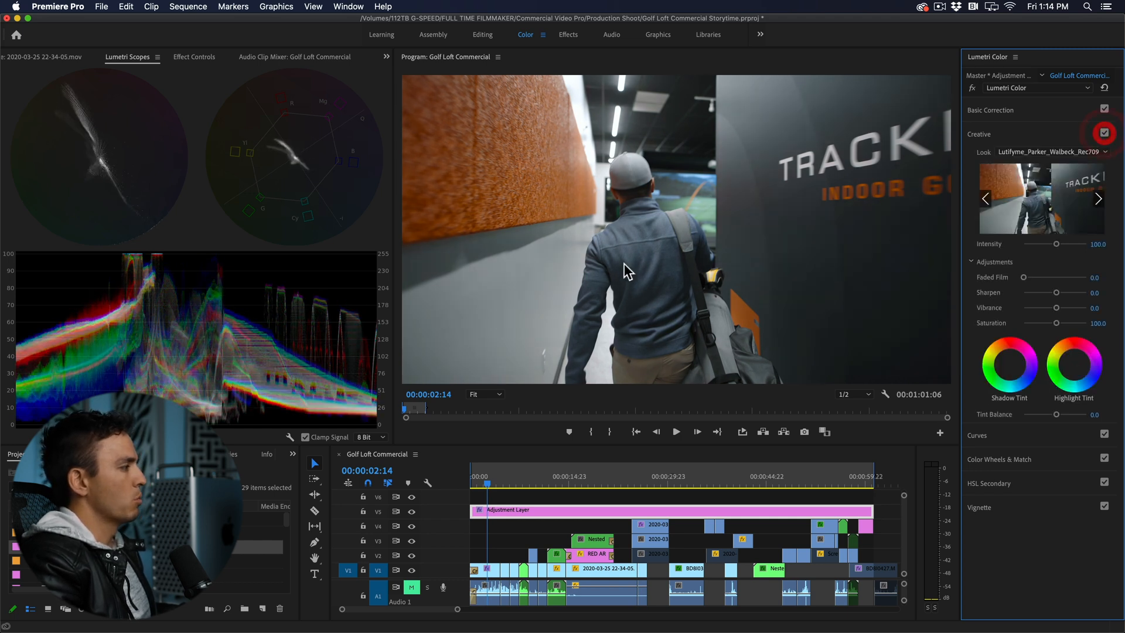
pyautogui.click(1103, 133)
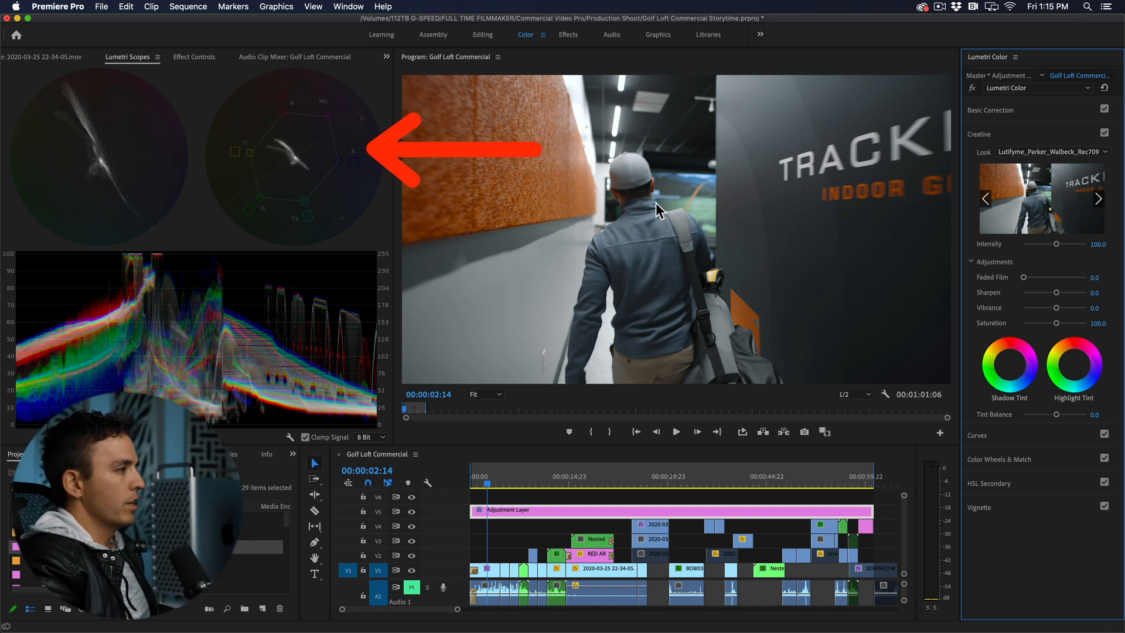
pyautogui.click(1104, 135)
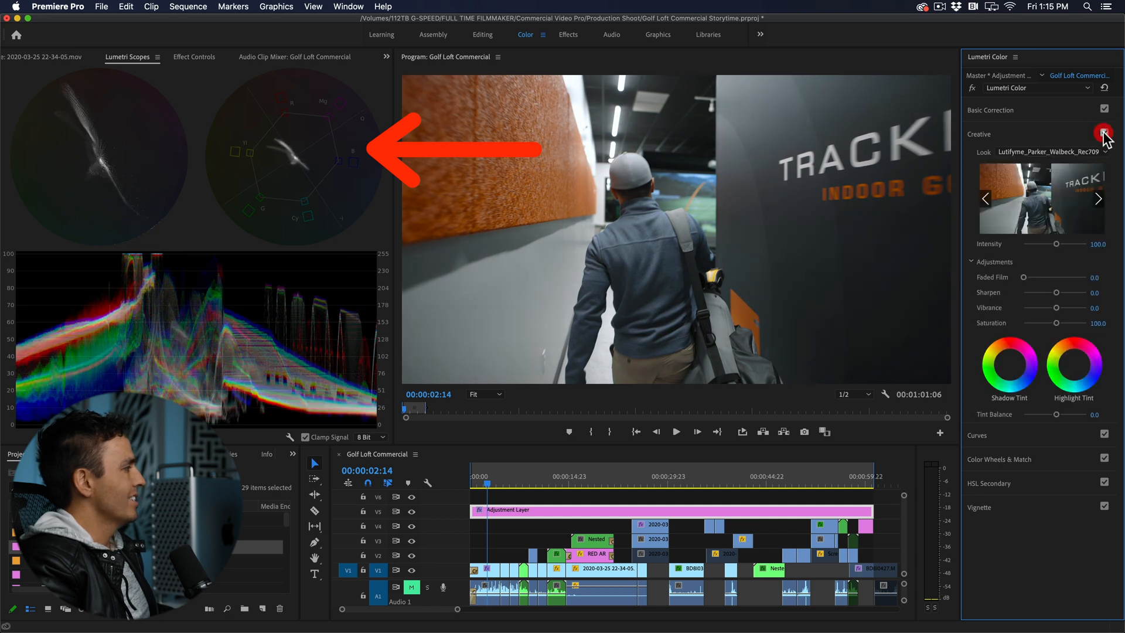
pyautogui.click(1104, 134)
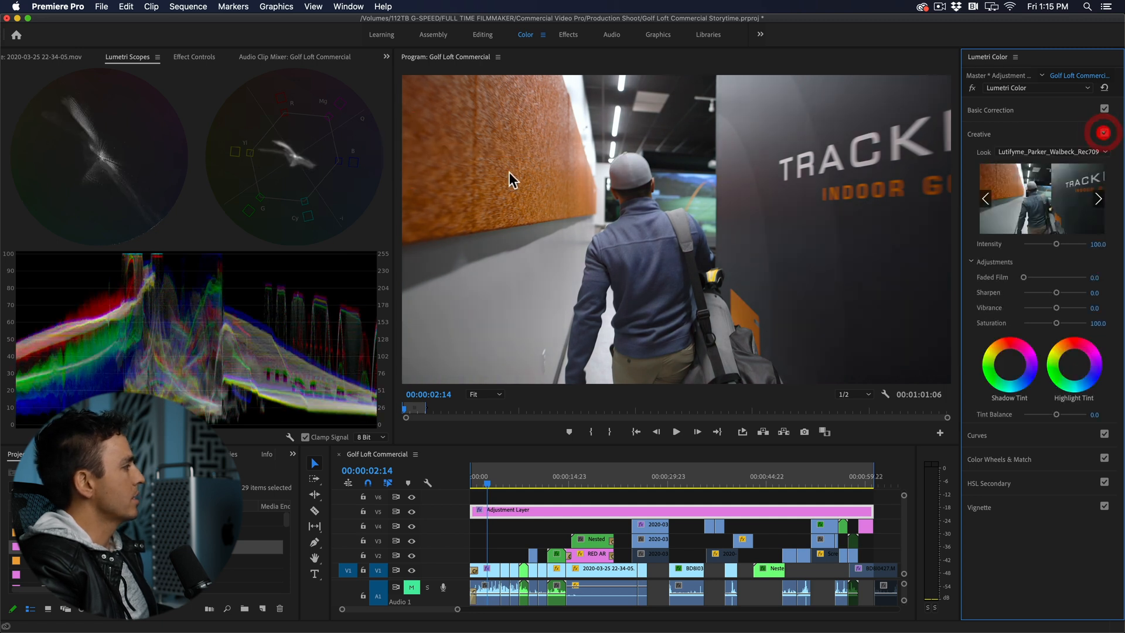
pyautogui.click(1104, 133)
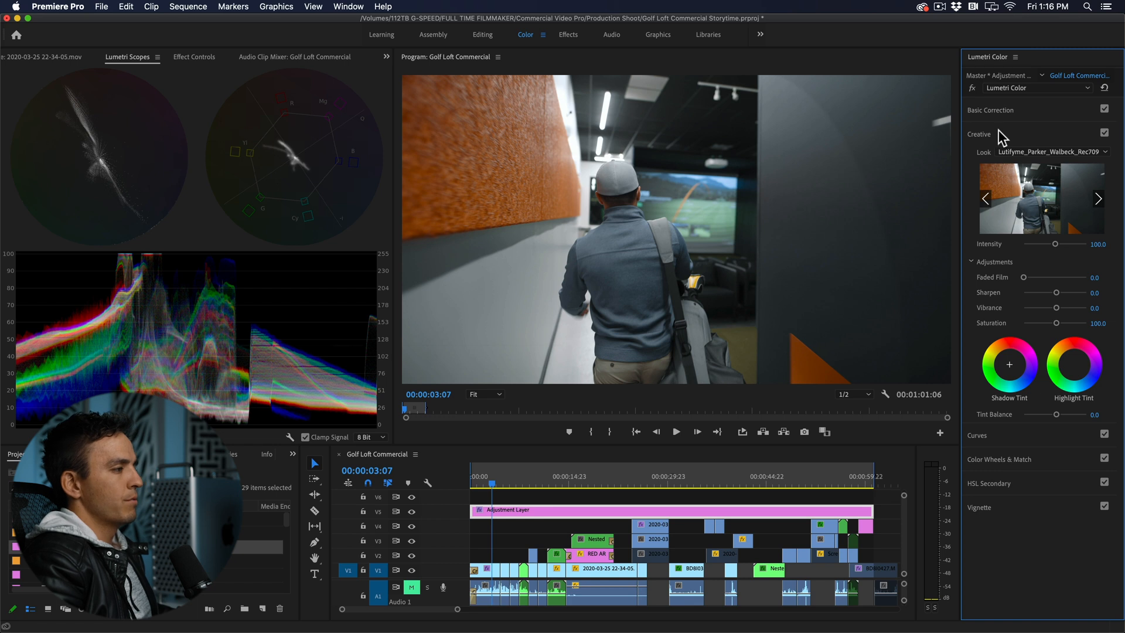
# Add a highlight point to the RGB curve for an S-shaped contrast boost, then compare
pyautogui.click(977, 157)
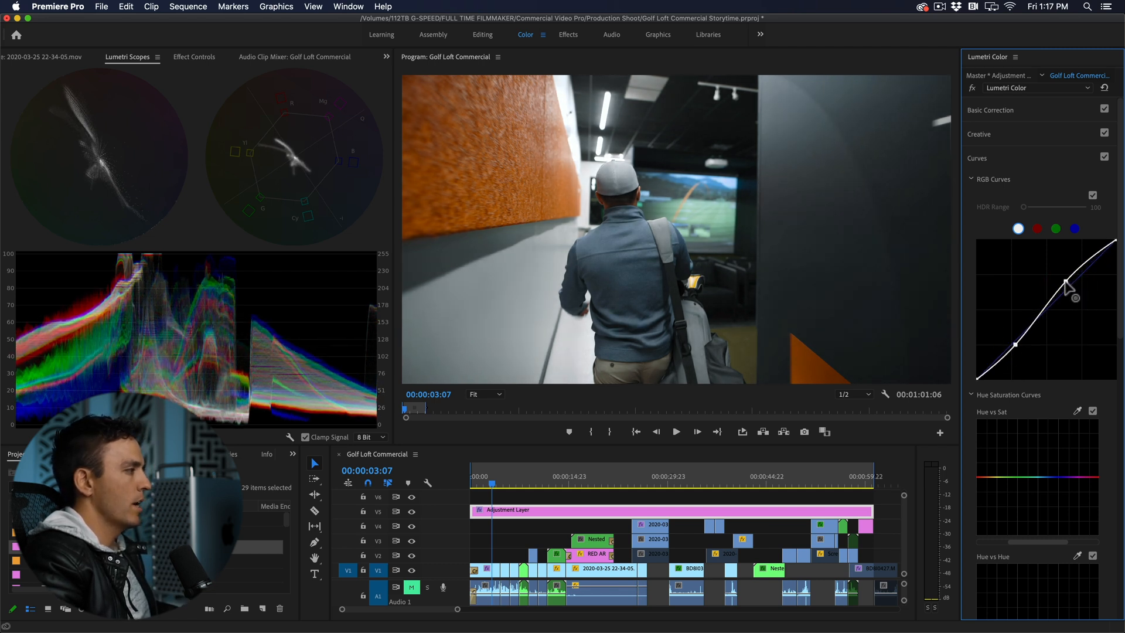
pyautogui.click(1105, 158)
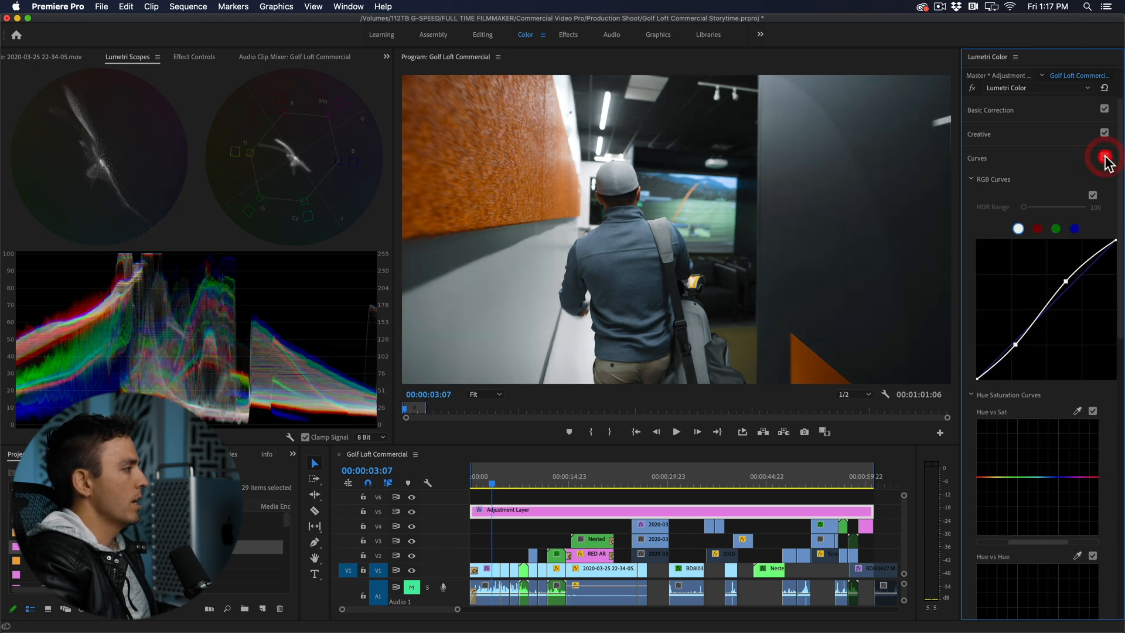
pyautogui.click(479, 484)
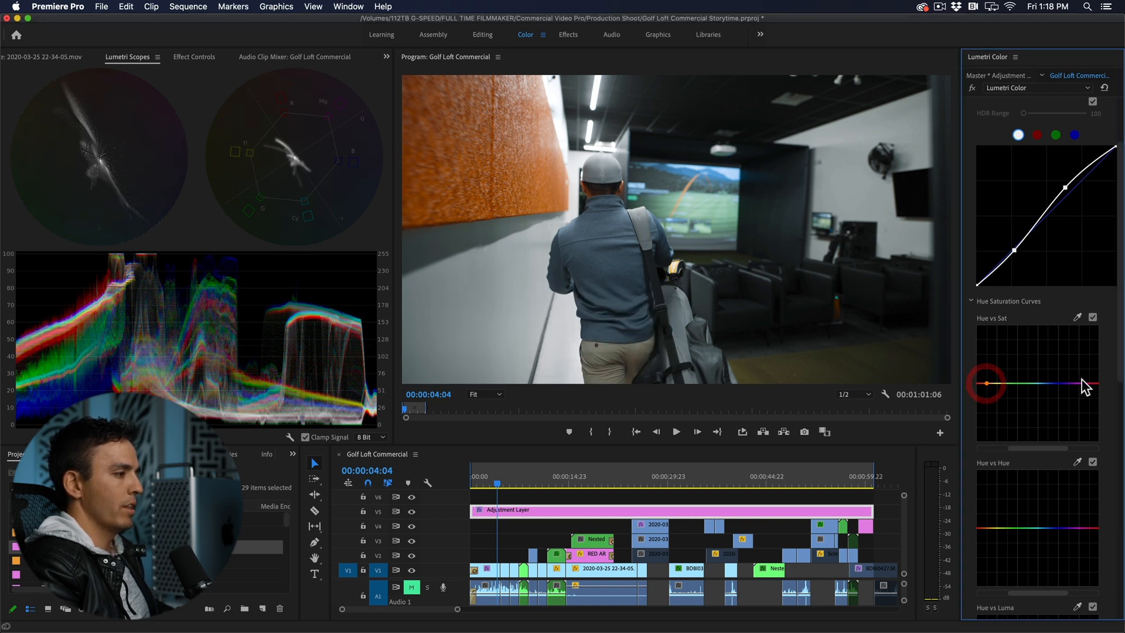
pyautogui.moveTo(1044, 391)
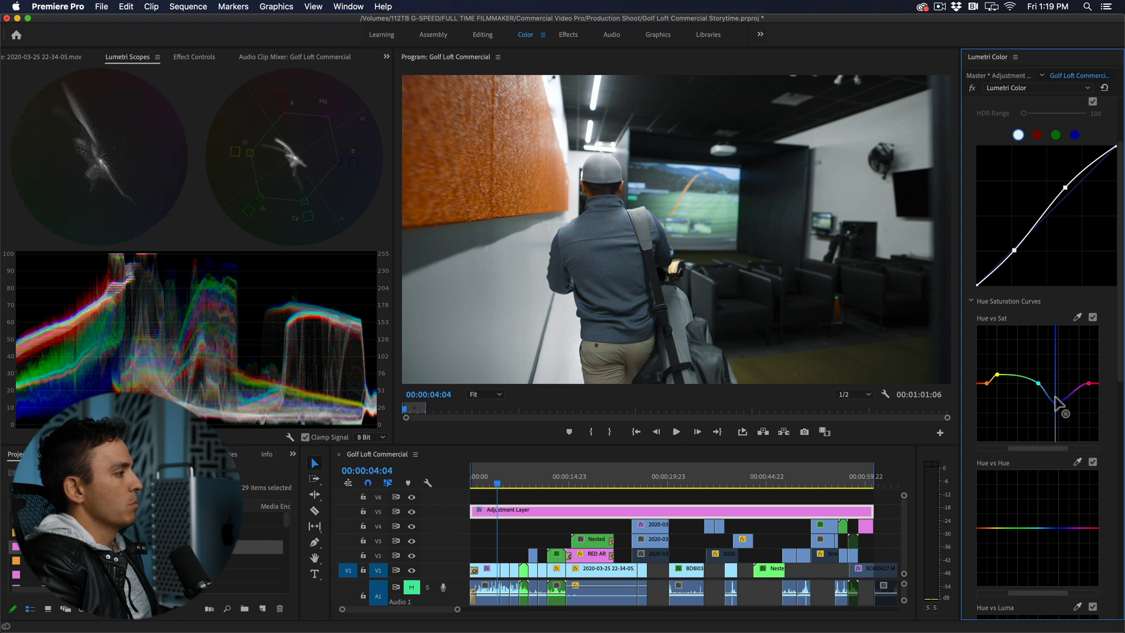
pyautogui.scroll(-3)
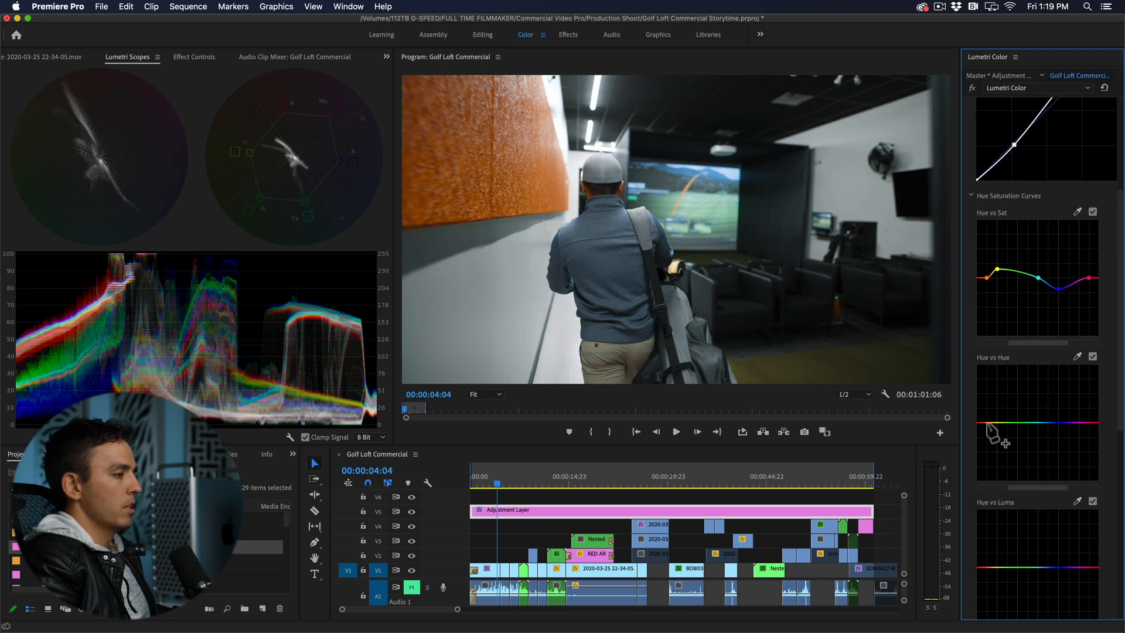
pyautogui.moveTo(1090, 431)
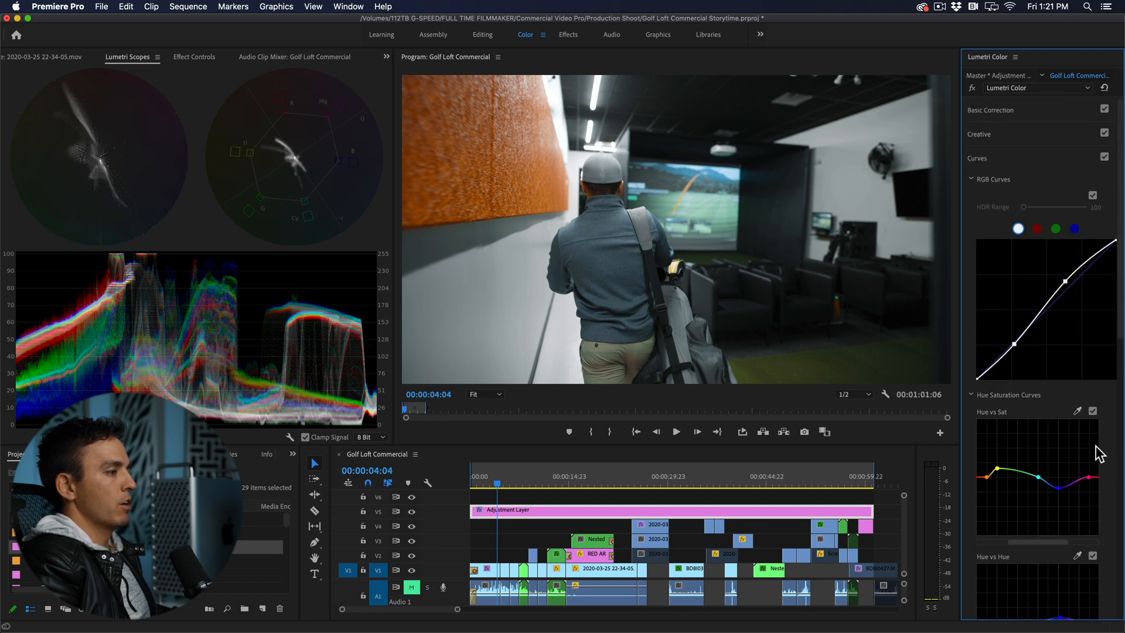
# Review the grade on the golf simulator shot, then open Adobe Creative Cloud's YouTube playlists
pyautogui.click(1104, 159)
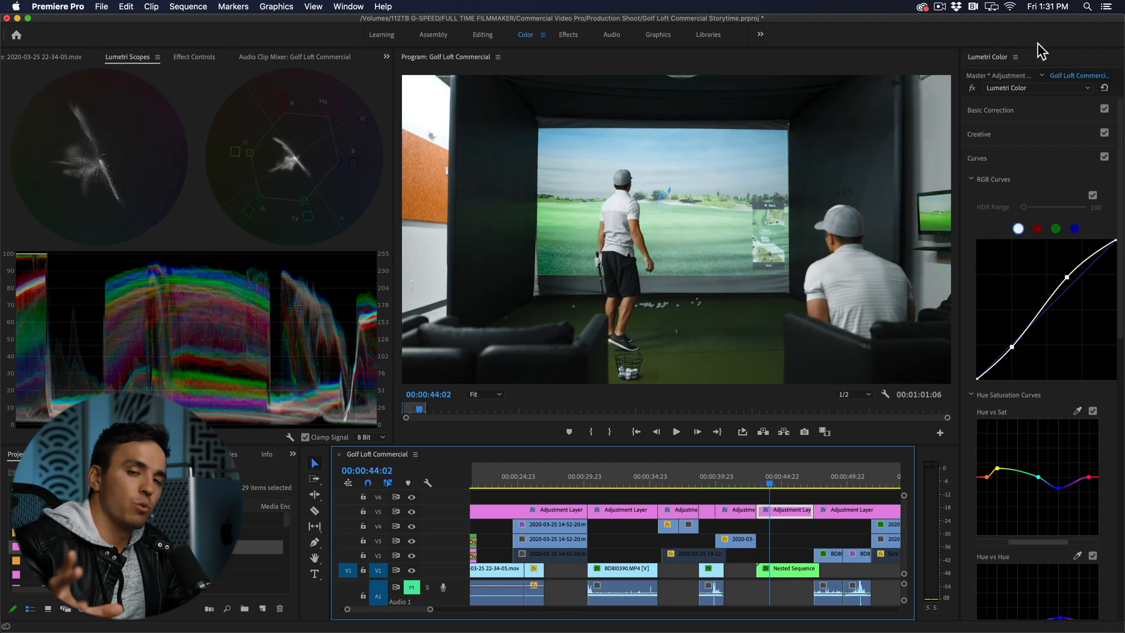
pyautogui.click(694, 482)
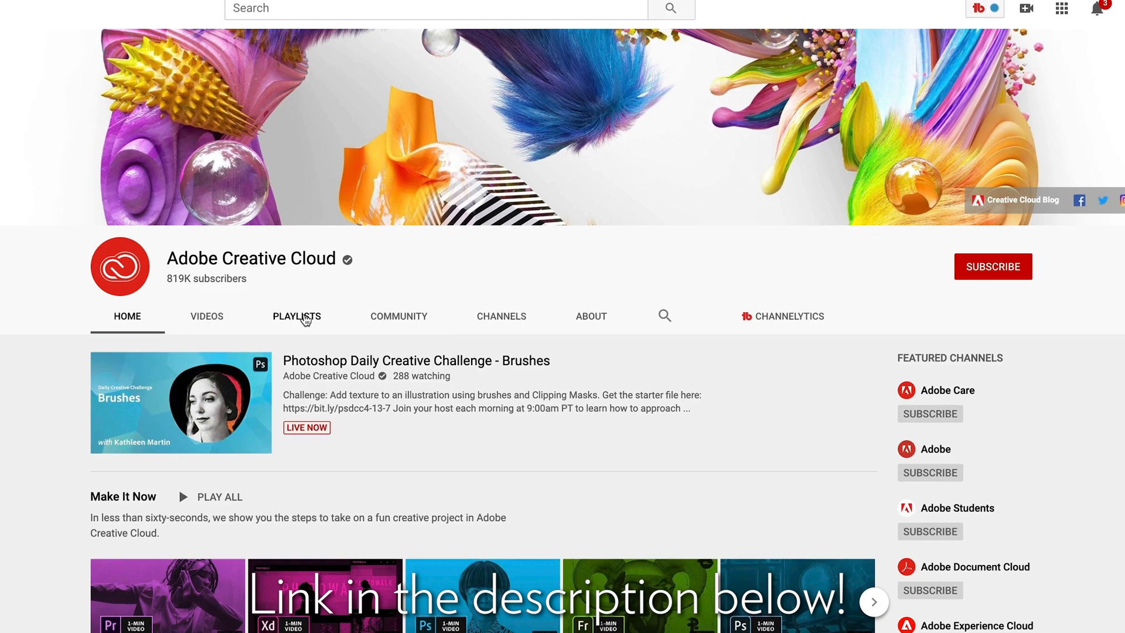
pyautogui.click(296, 316)
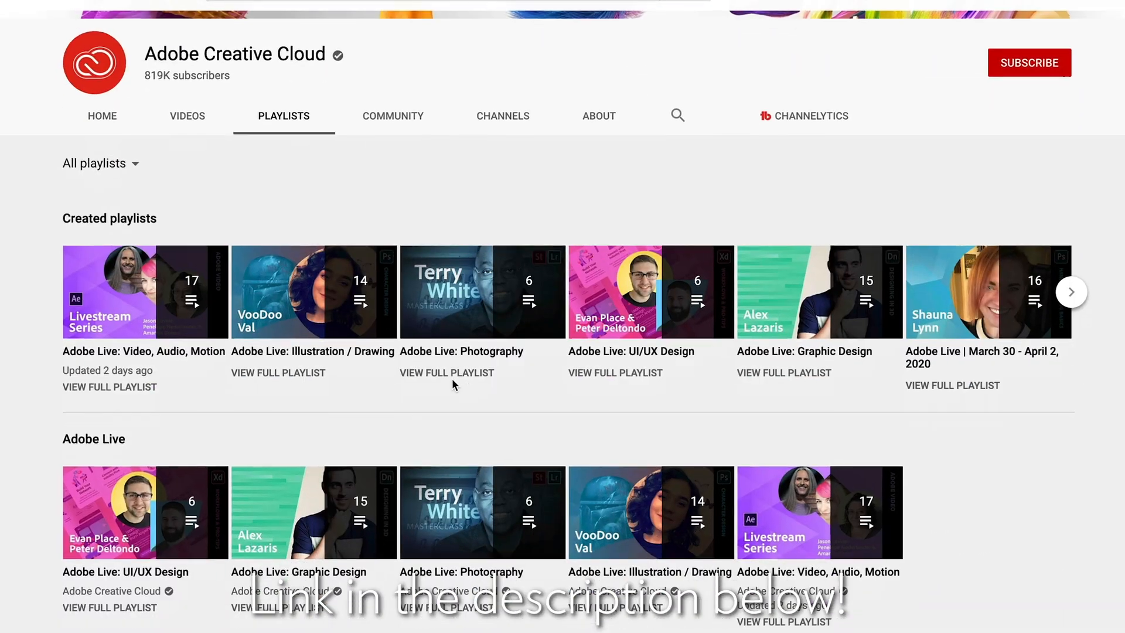